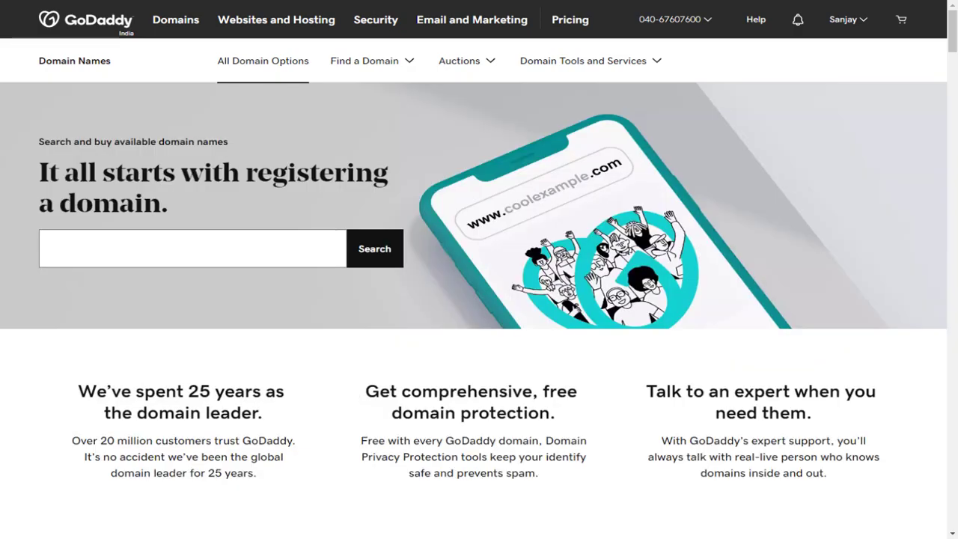
- Go to My Products and manage the Email & Office professional email plan
click(846, 19)
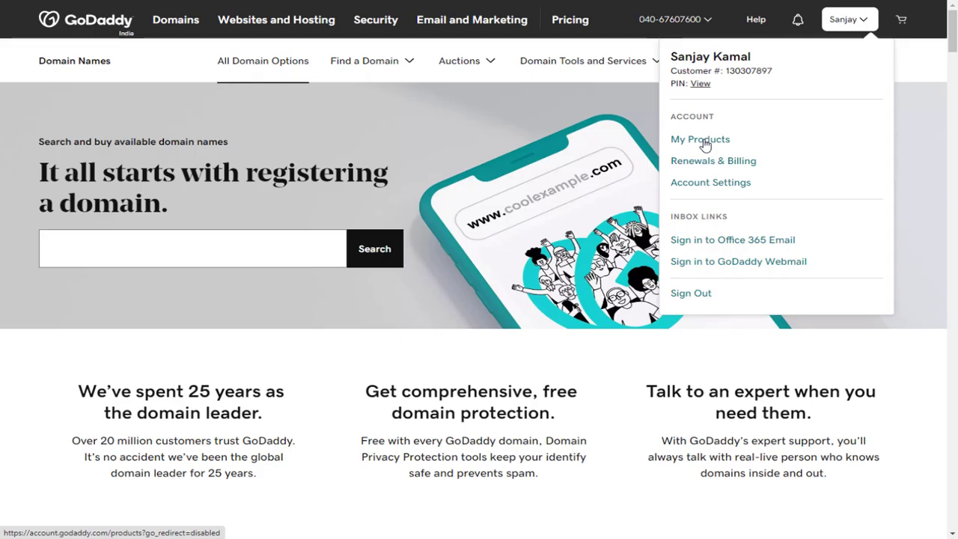
click(700, 140)
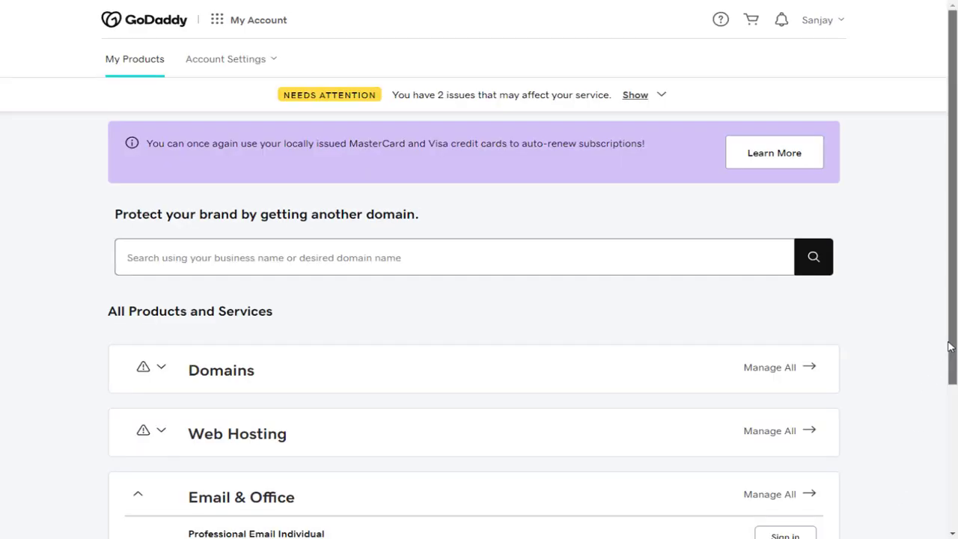
scroll(down, 3)
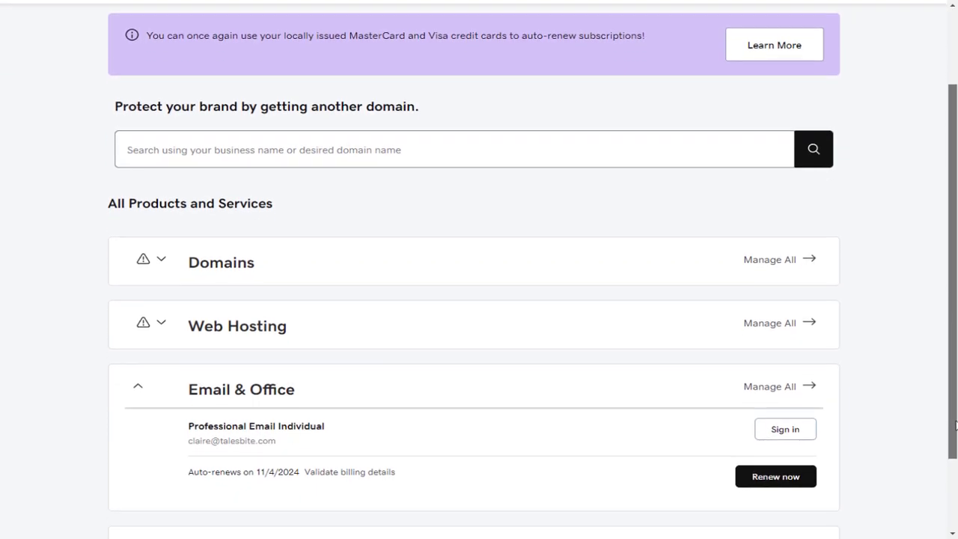
scroll(down, 3)
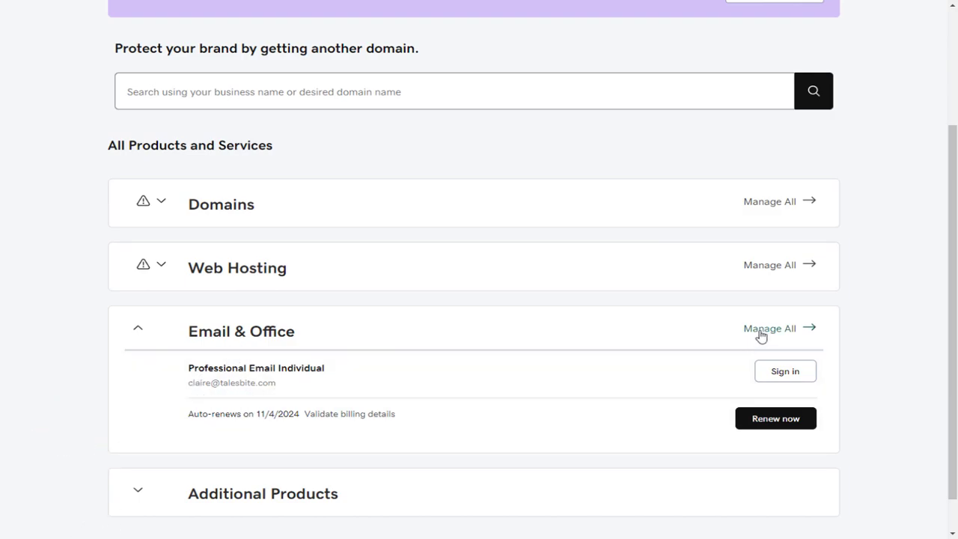
click(770, 328)
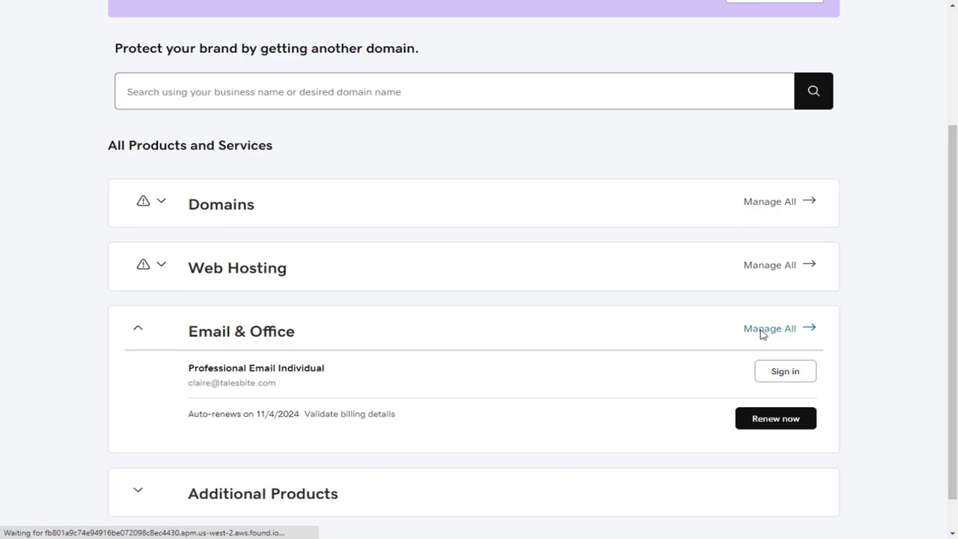
- Open the email dashboard's Forwards section and begin a new forward for talesbite.com
click(768, 328)
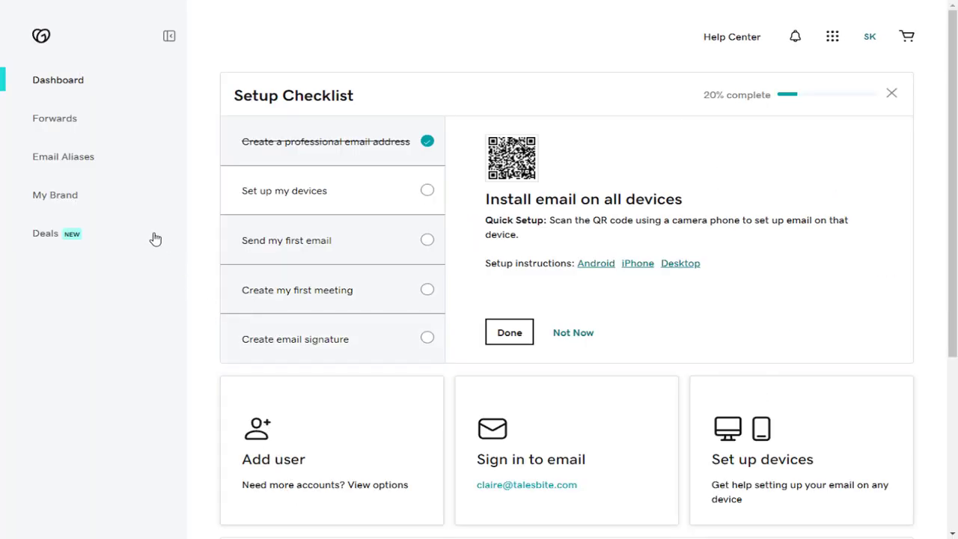
mouse_move(61, 125)
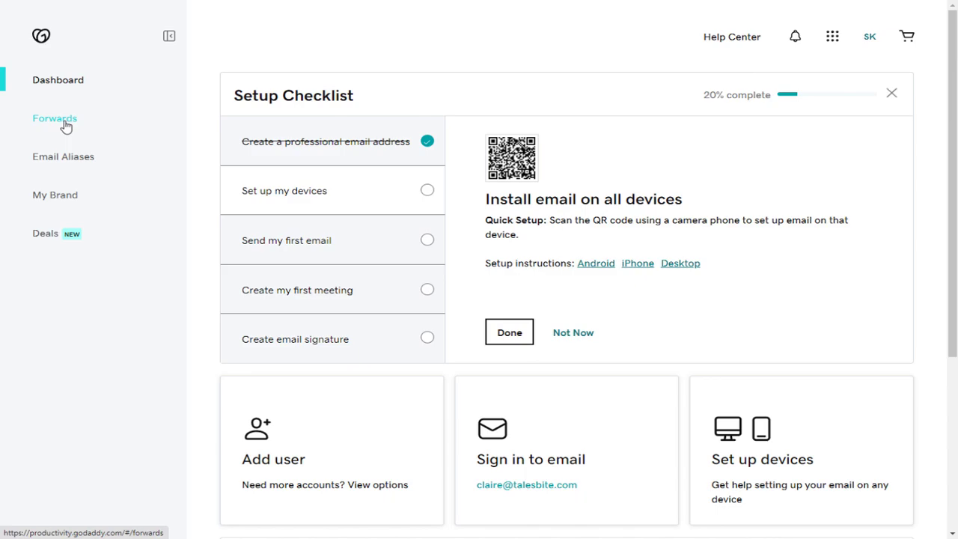
click(54, 119)
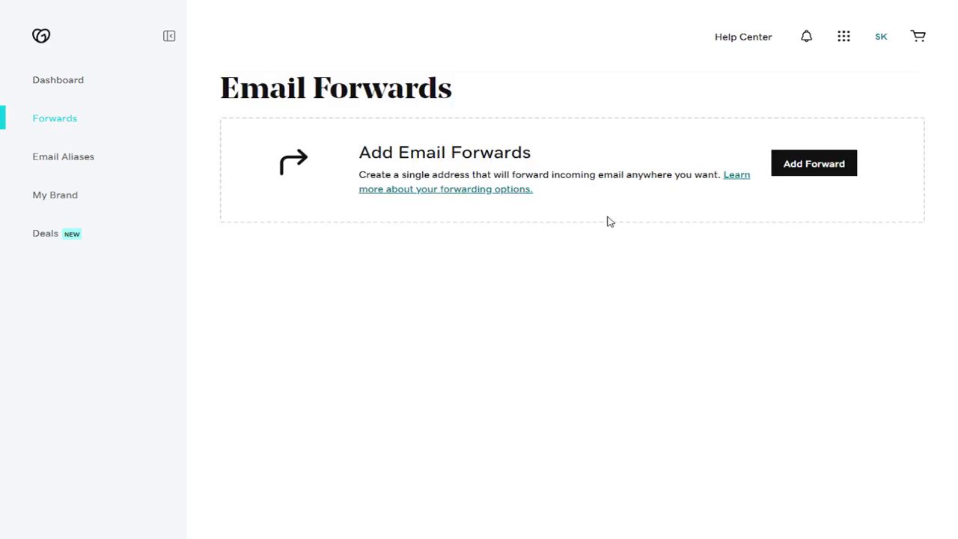
mouse_move(726, 192)
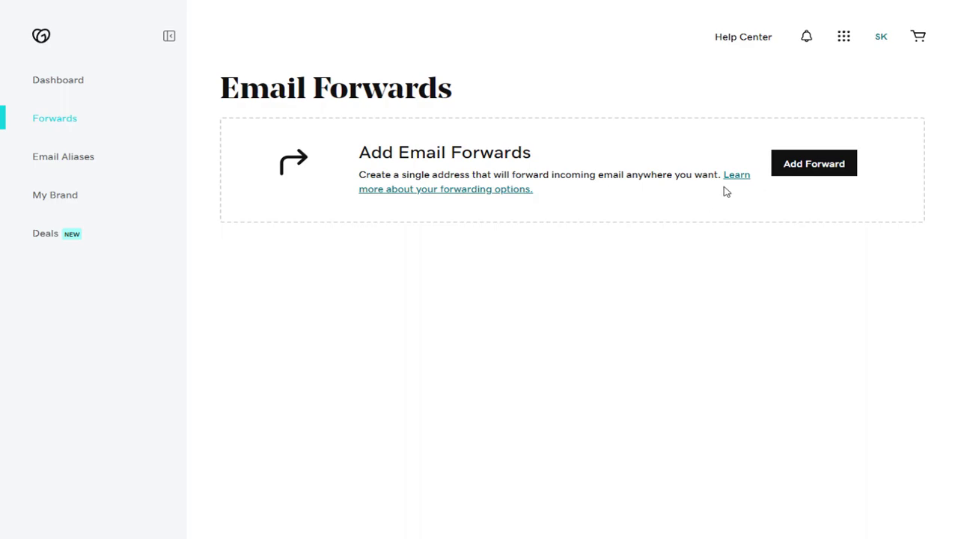
click(813, 163)
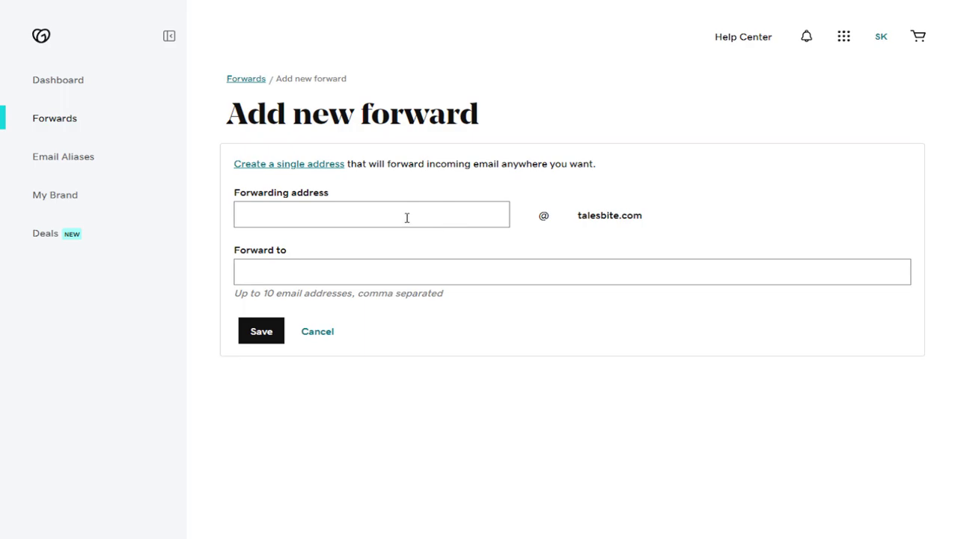
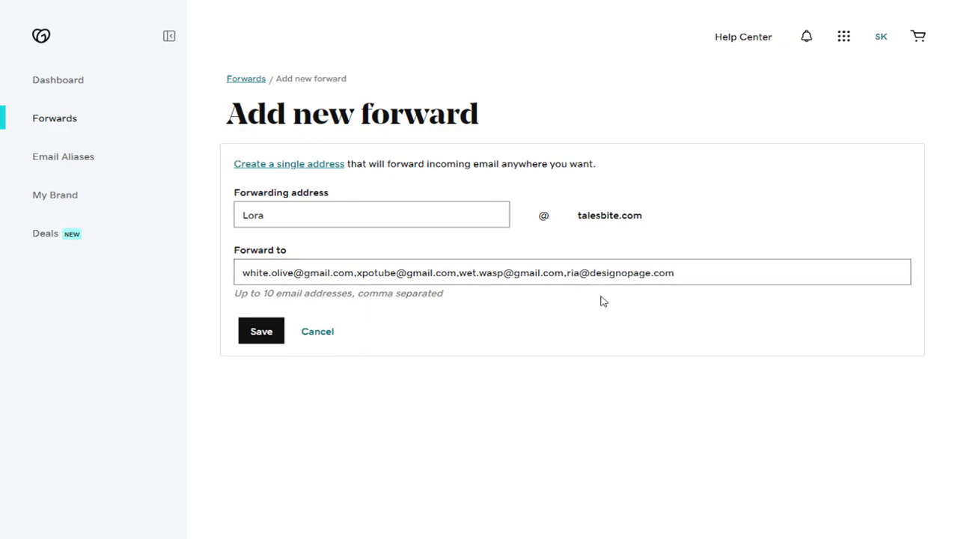
click(261, 330)
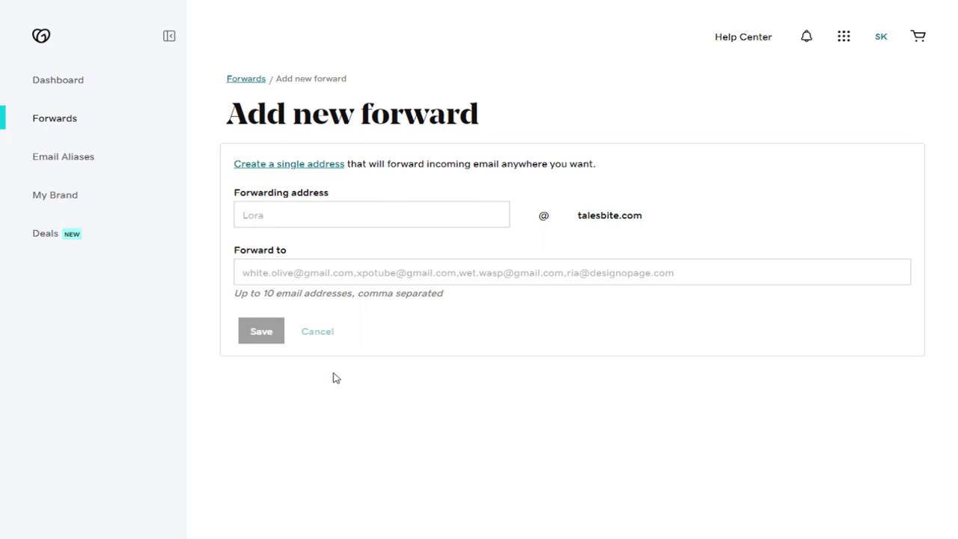
click(260, 331)
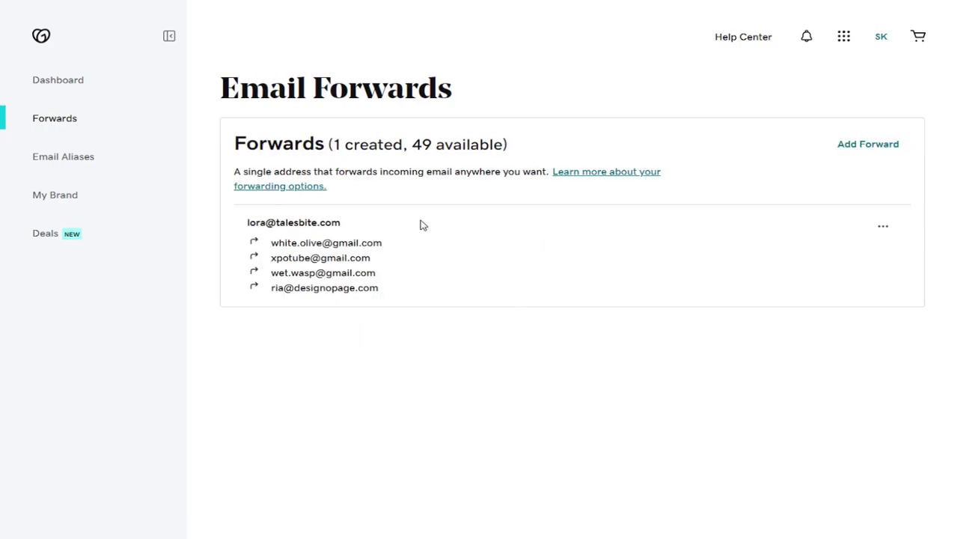
mouse_move(248, 227)
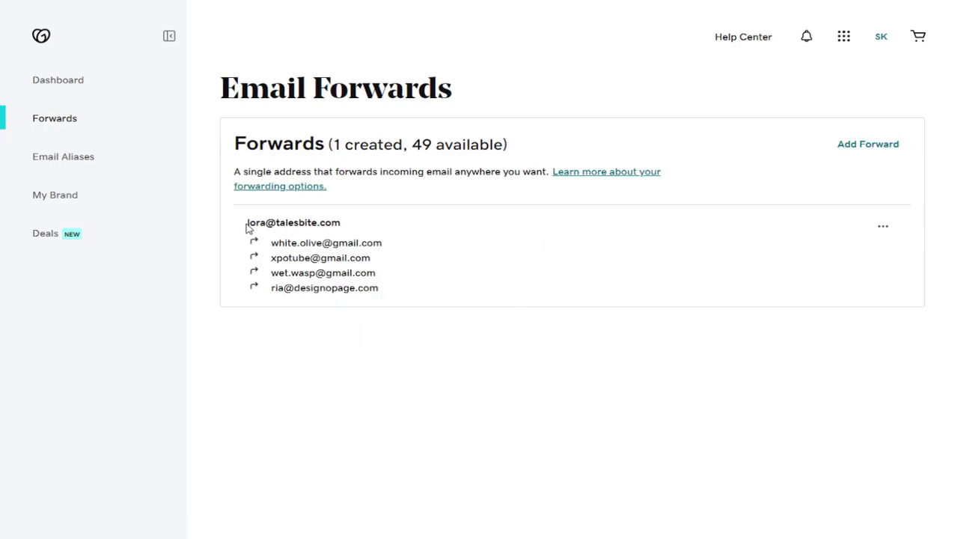
double_click(292, 222)
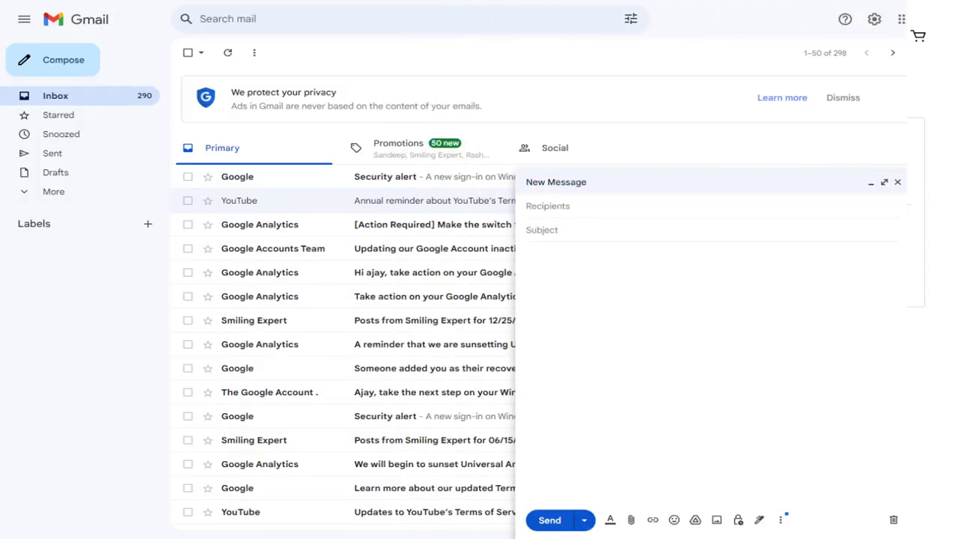
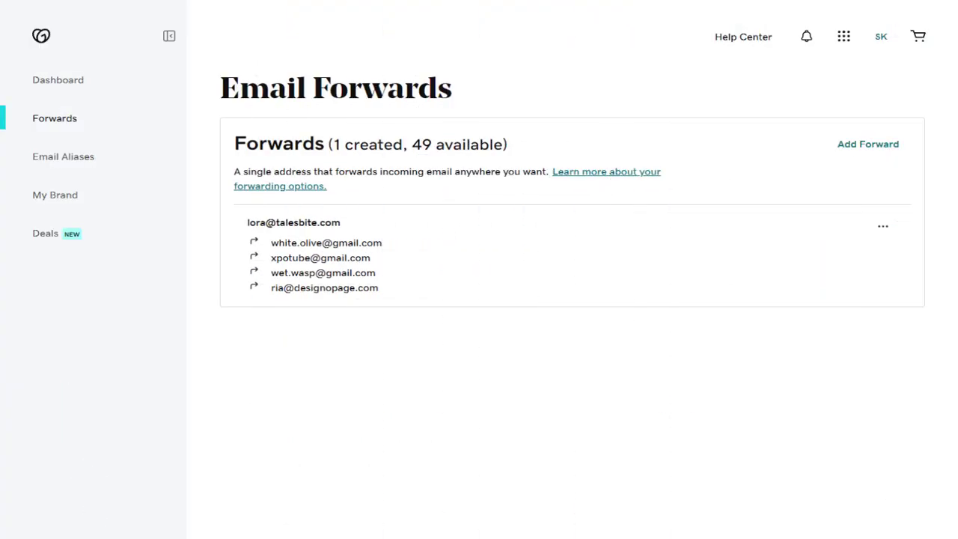
mouse_move(276, 238)
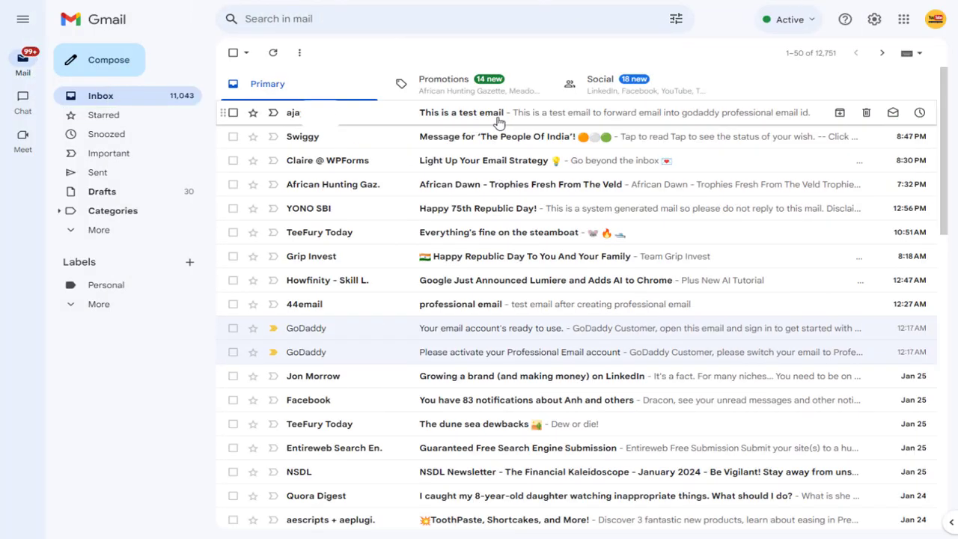
- Open 'This is a test email' in the recipient's Gmail inbox
click(460, 112)
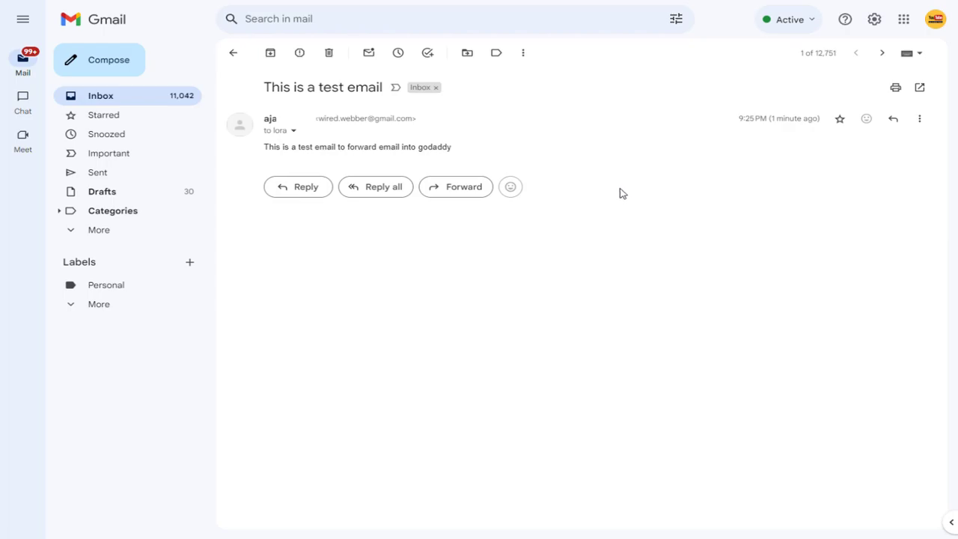
mouse_move(429, 138)
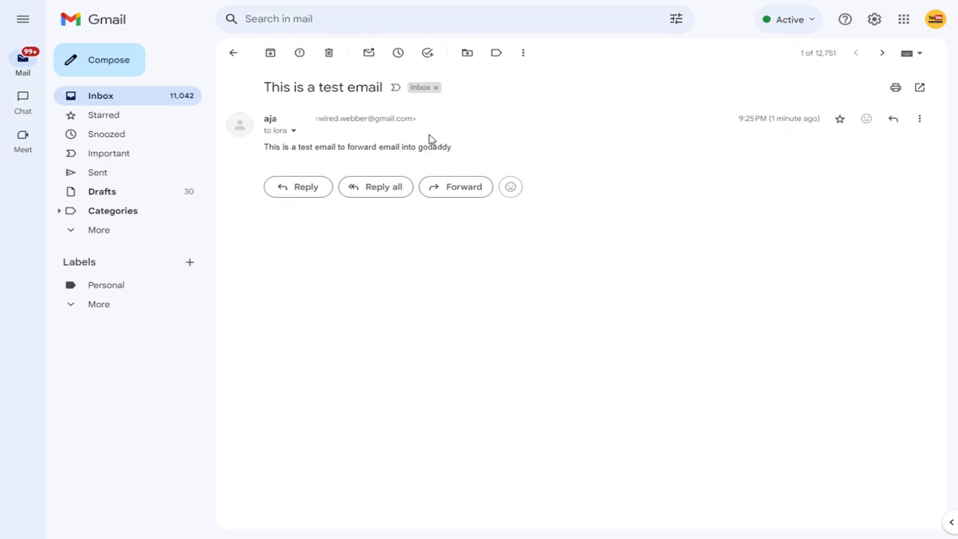